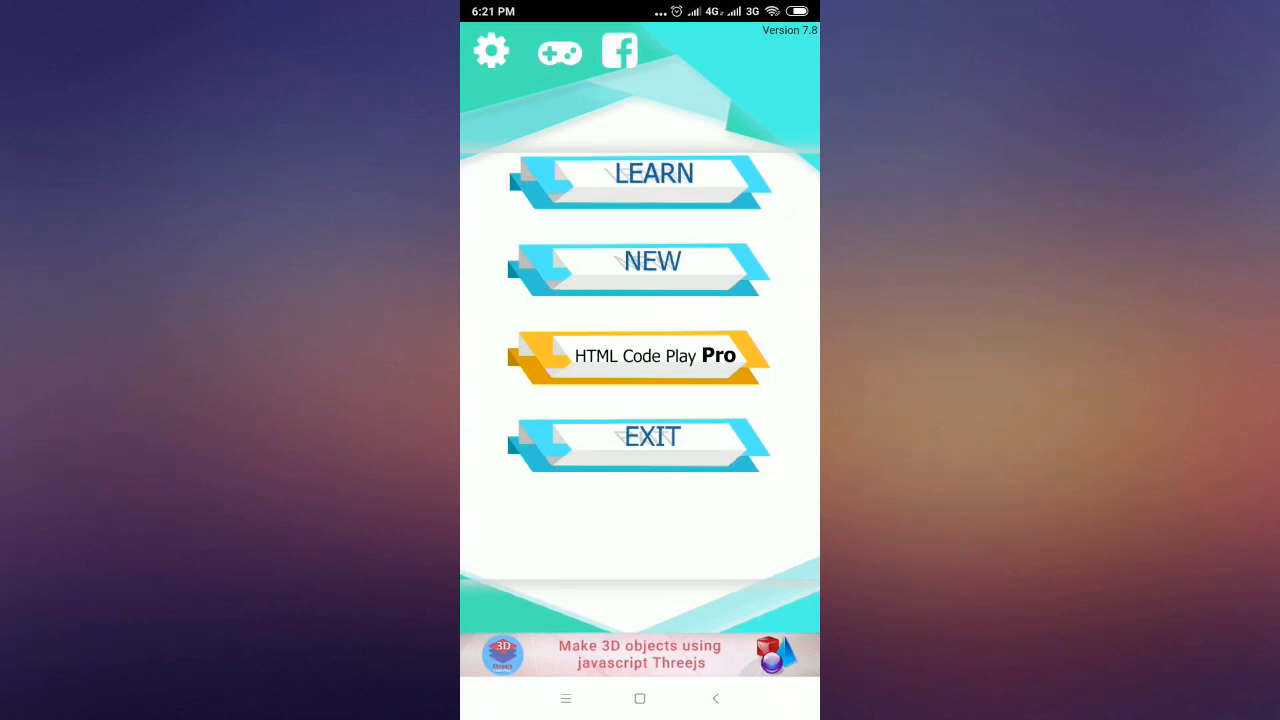
Step: Create a new HTML project showing the default 'Simple HTML Code' page
left_click(653, 173)
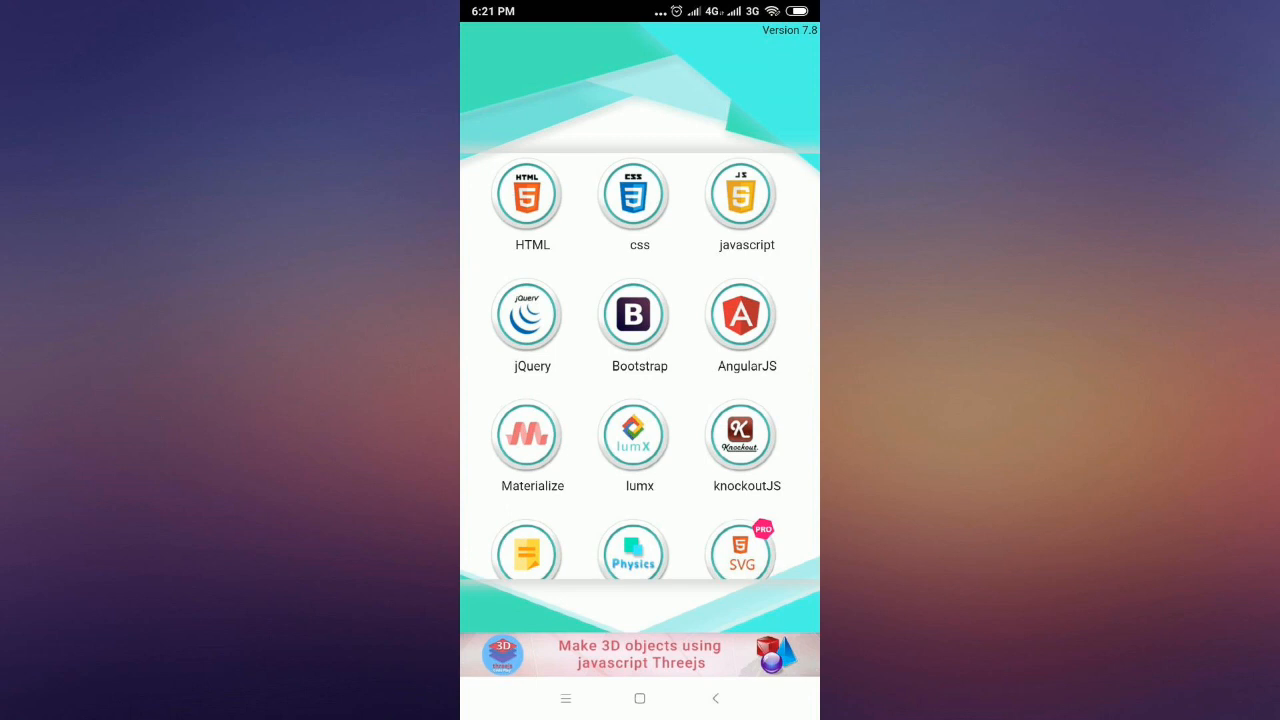
left_click(532, 194)
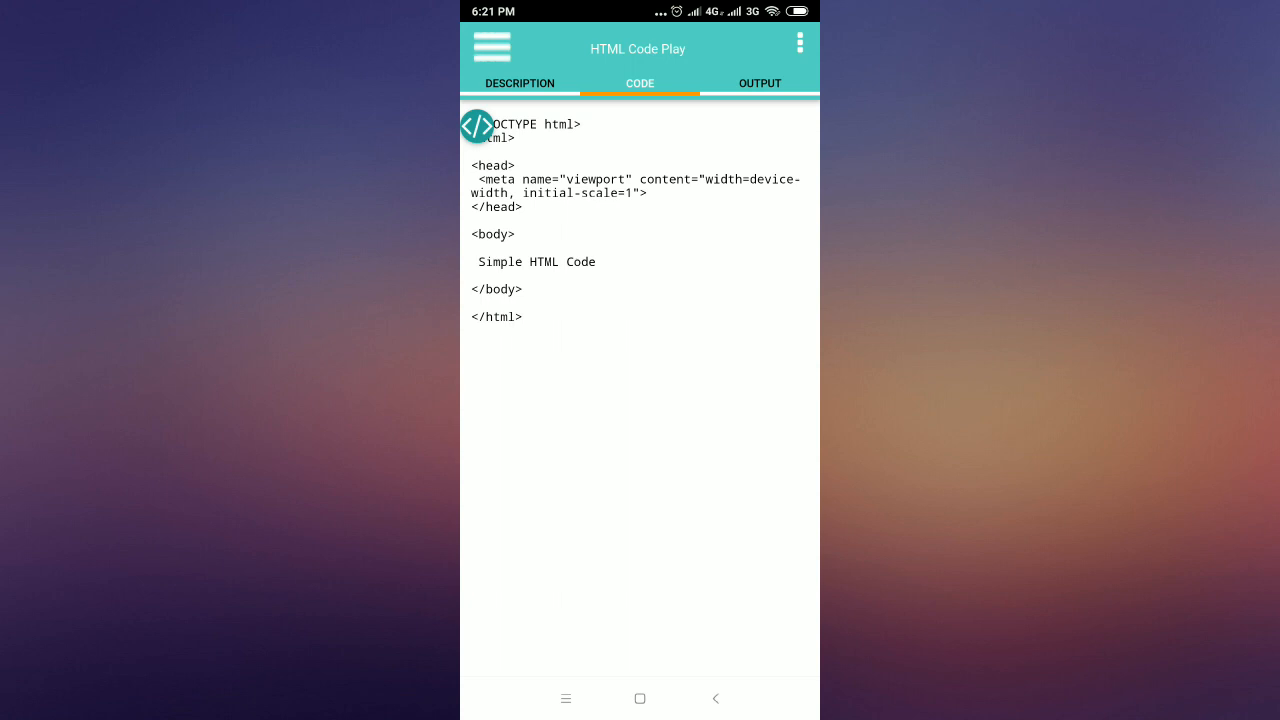
Step: Go to imgbb.com in Chrome's address bar
left_click(640, 698)
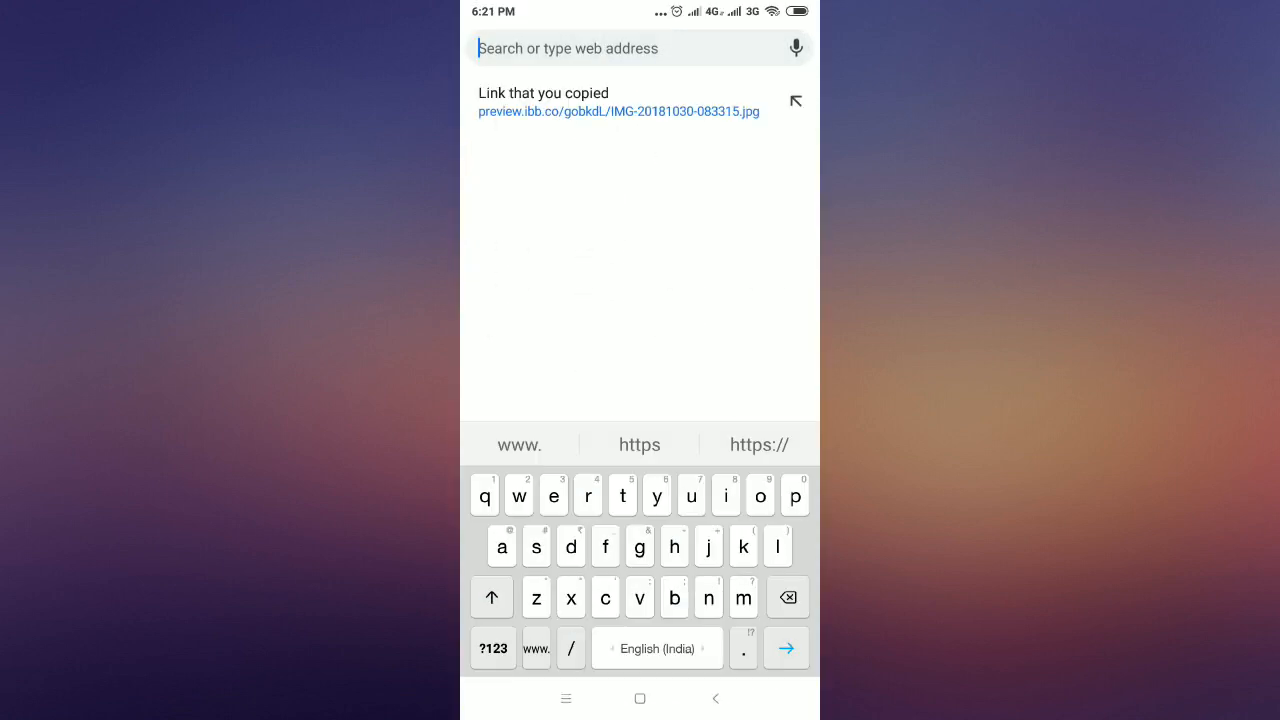
type("imgbb.com")
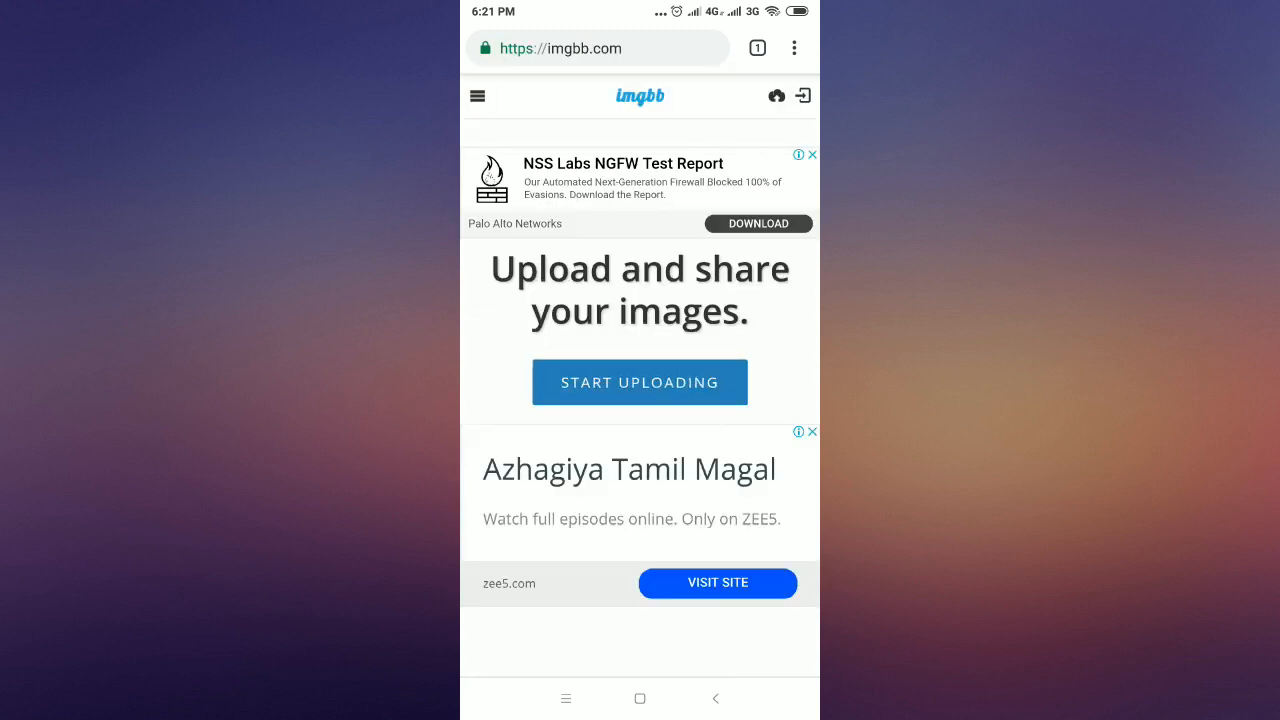
Step: Select the photo of the child in school uniform before red curtains for upload
left_click(639, 382)
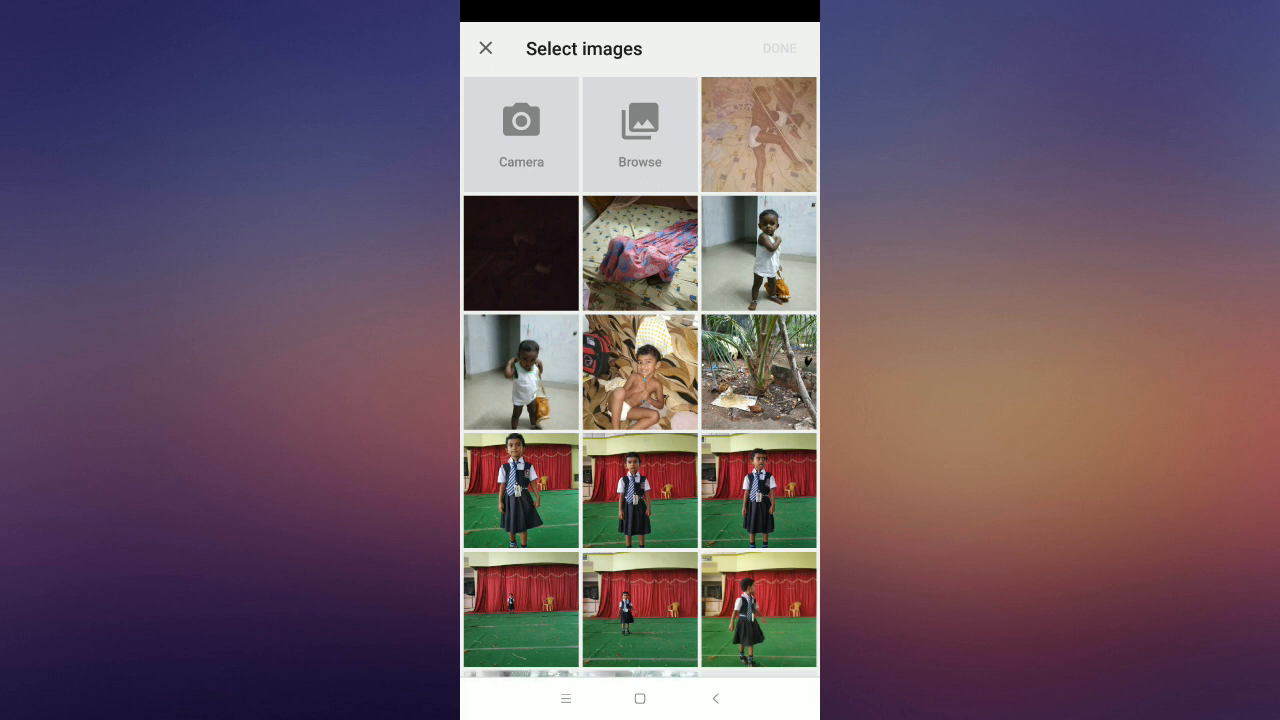
left_click(639, 252)
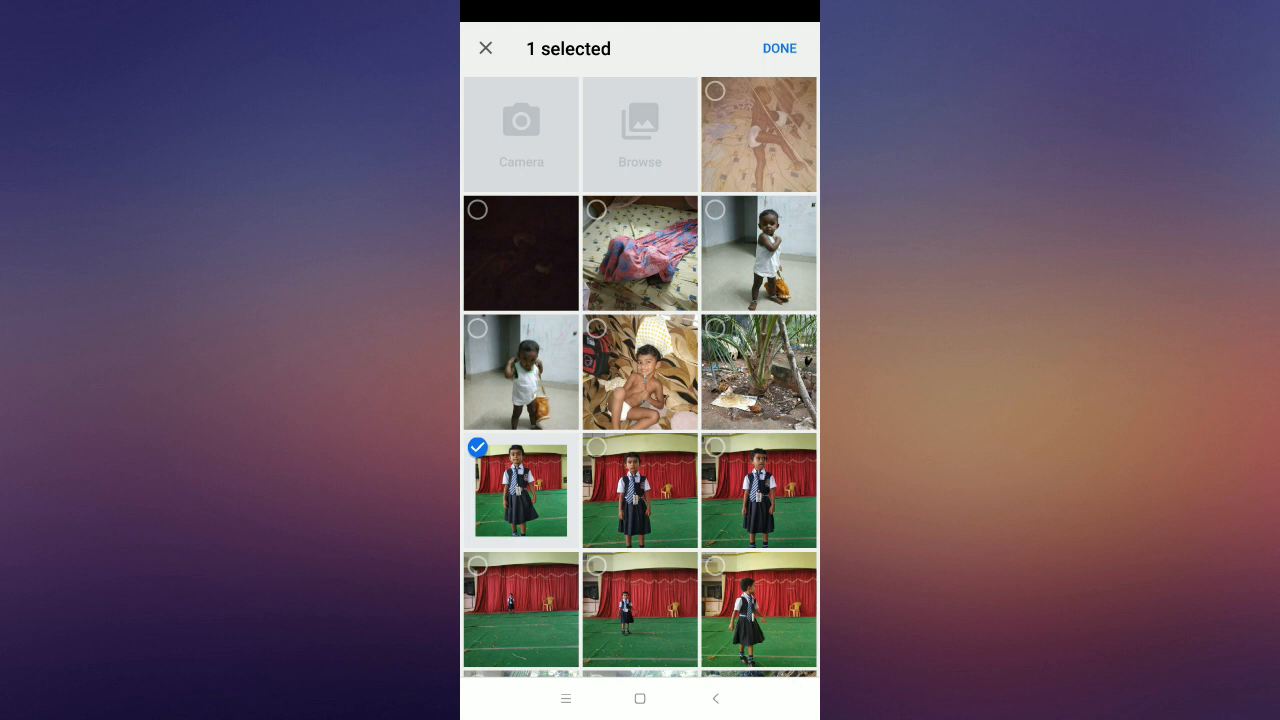
left_click(779, 48)
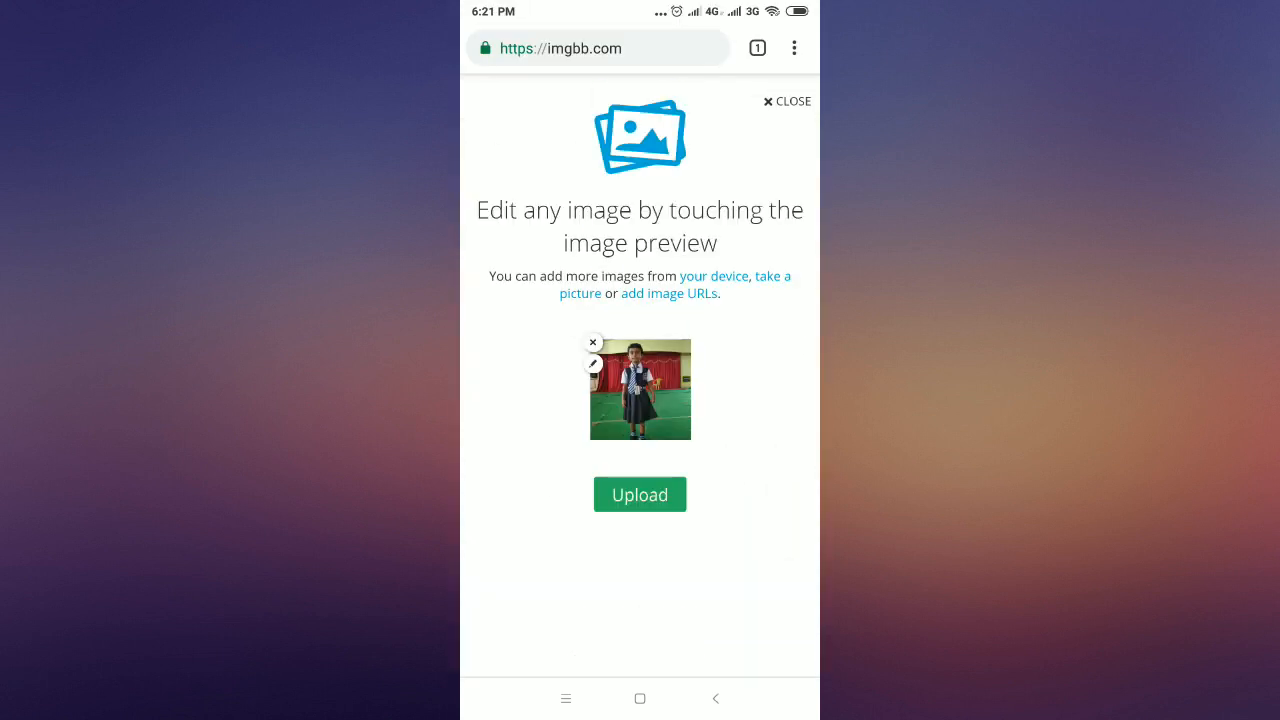
Step: Upload the queued photo to imgbb and wait for Upload complete
left_click(640, 494)
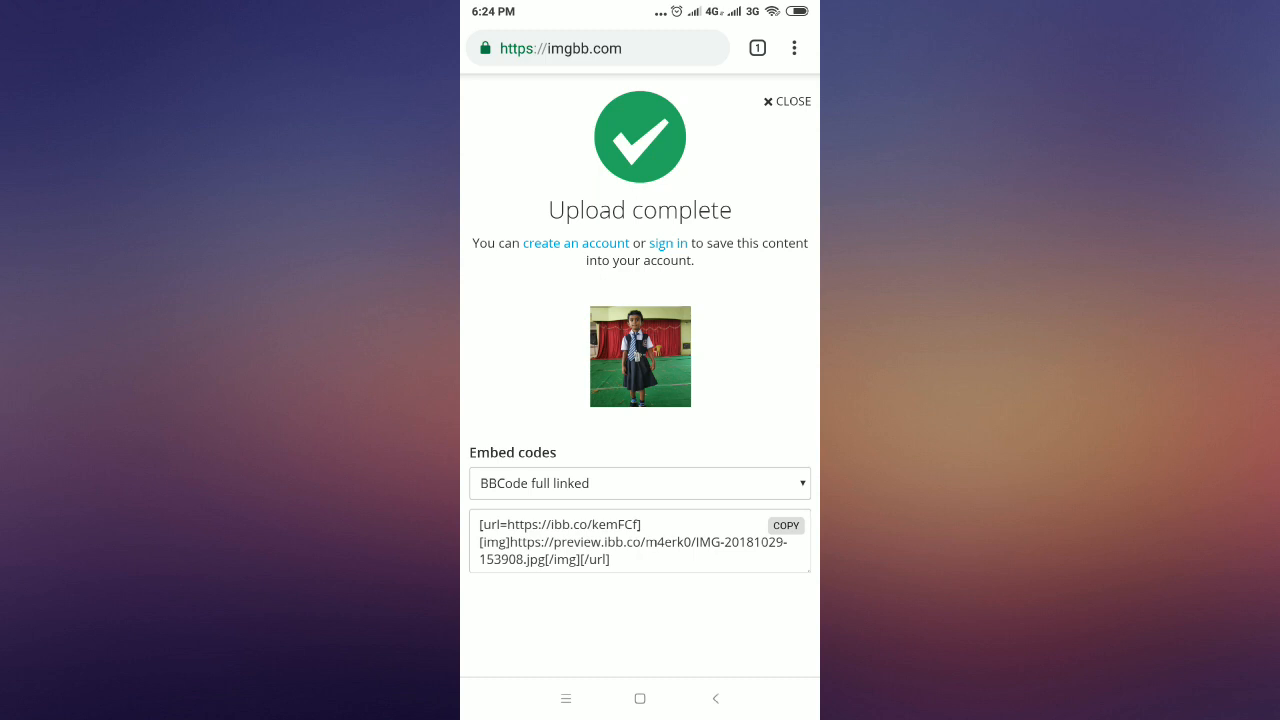
Step: Choose the direct link embed code for the uploaded photo
left_click(639, 483)
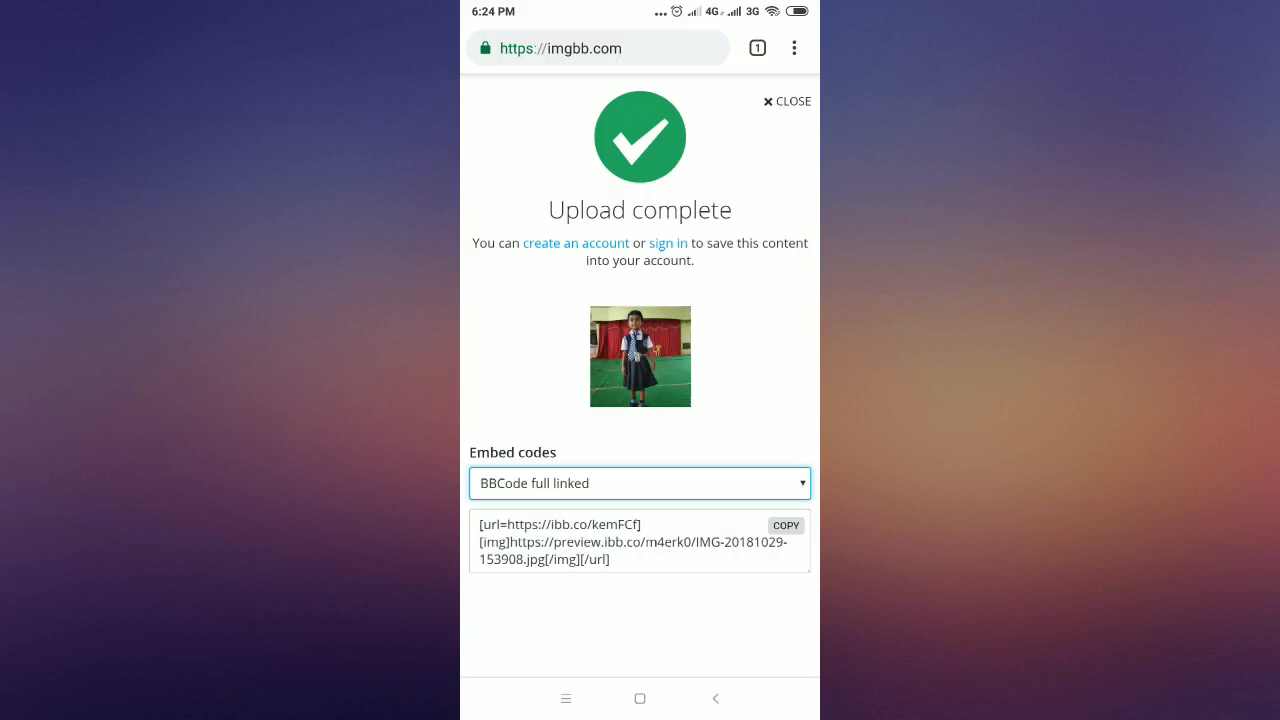
left_click(640, 542)
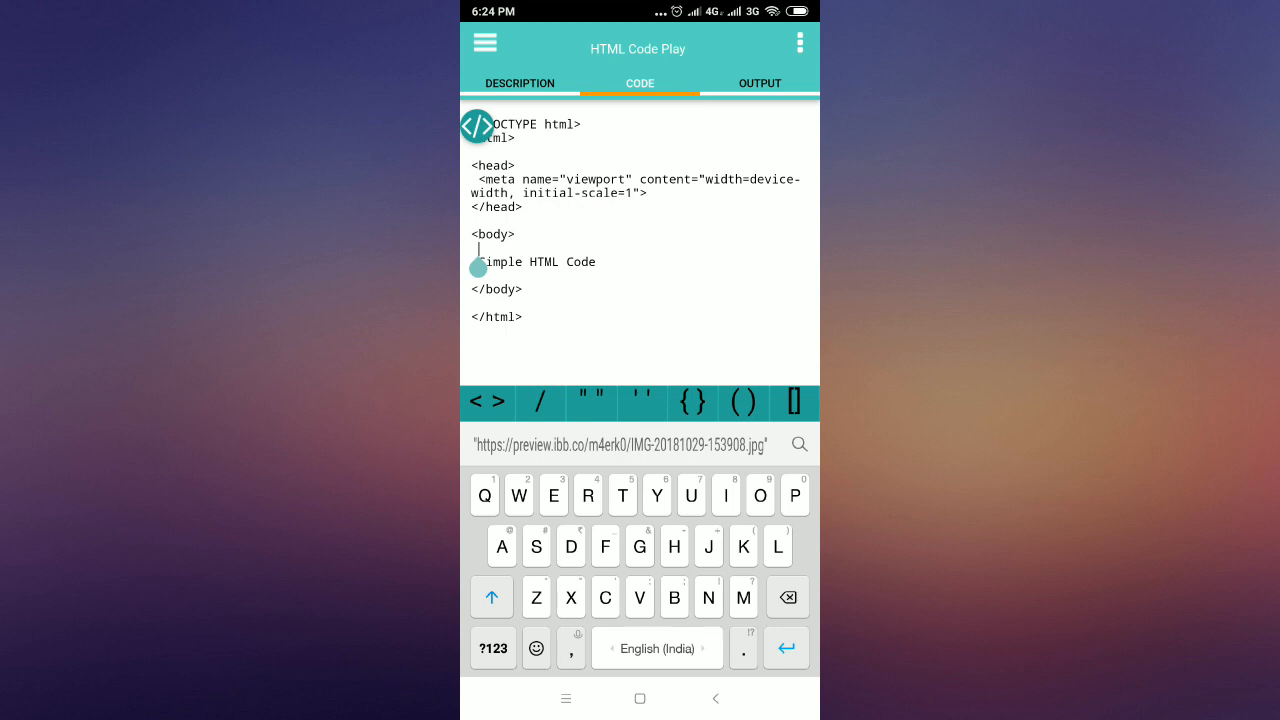
Step: Insert <img src="..."> with the pasted imgbb link before 'Simple HTML Code' and view Output
left_click(487, 401)
type("<img src=\"")
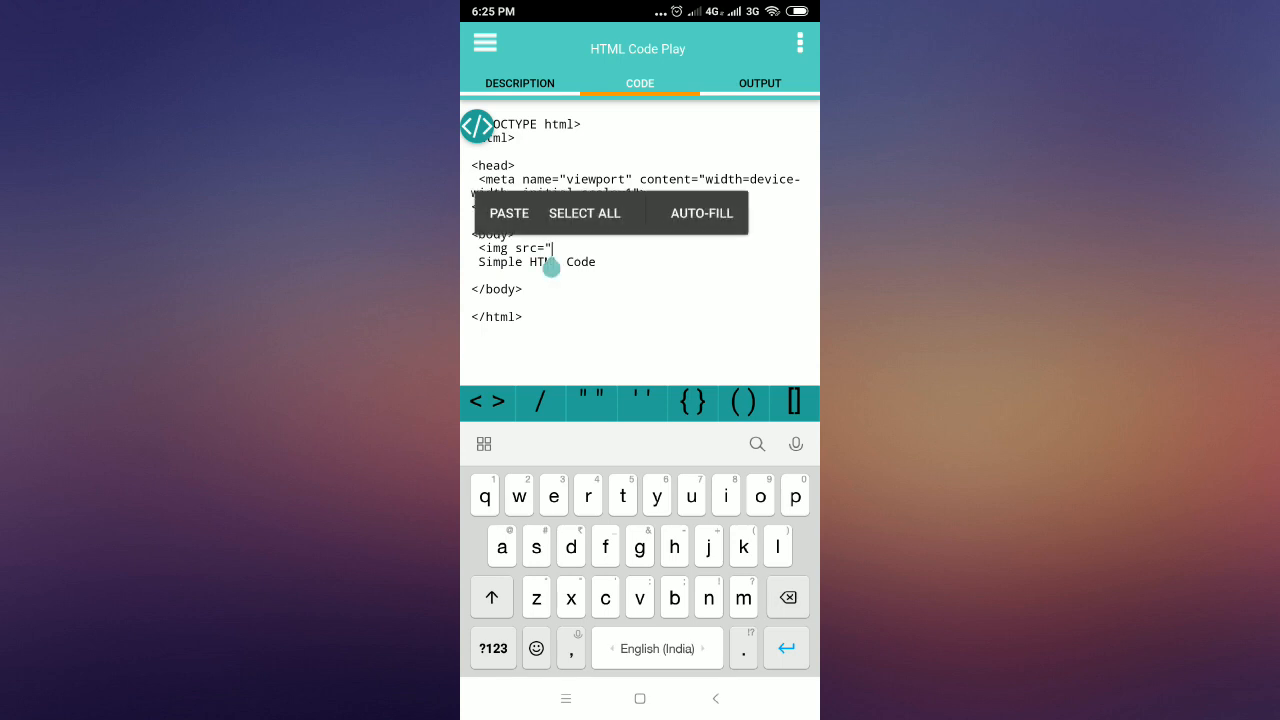
left_click(509, 213)
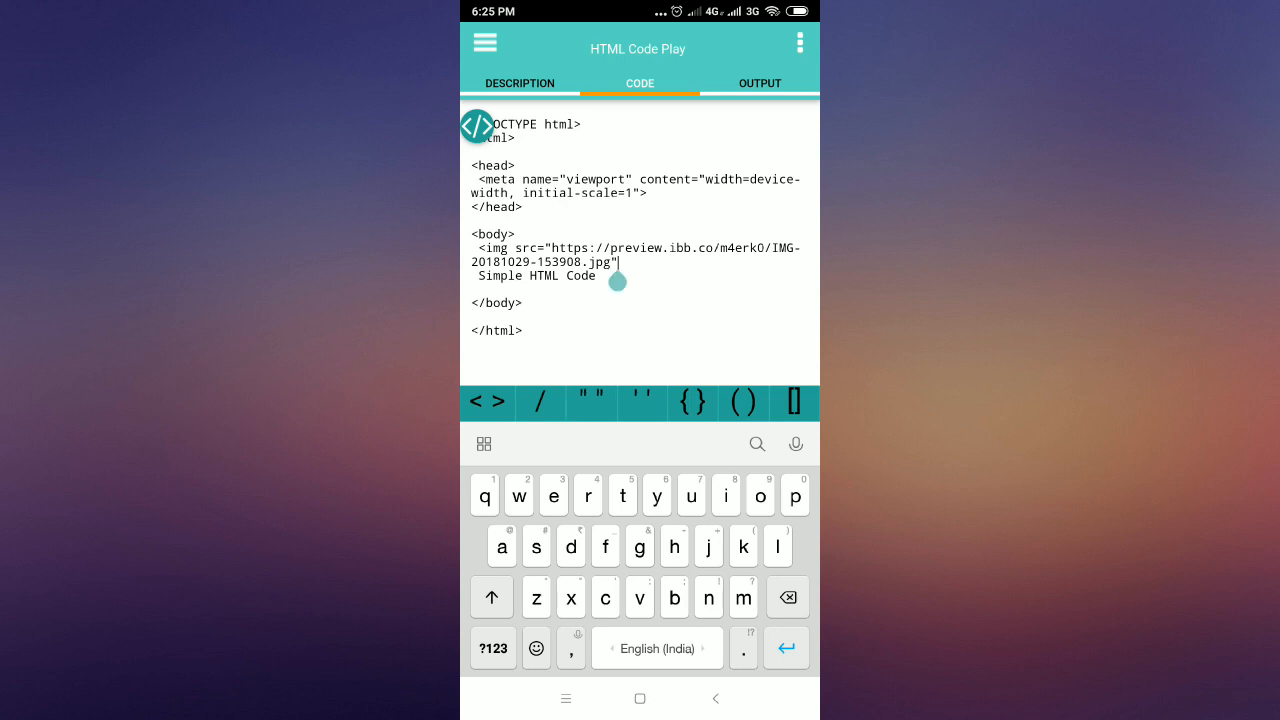
left_click(486, 401)
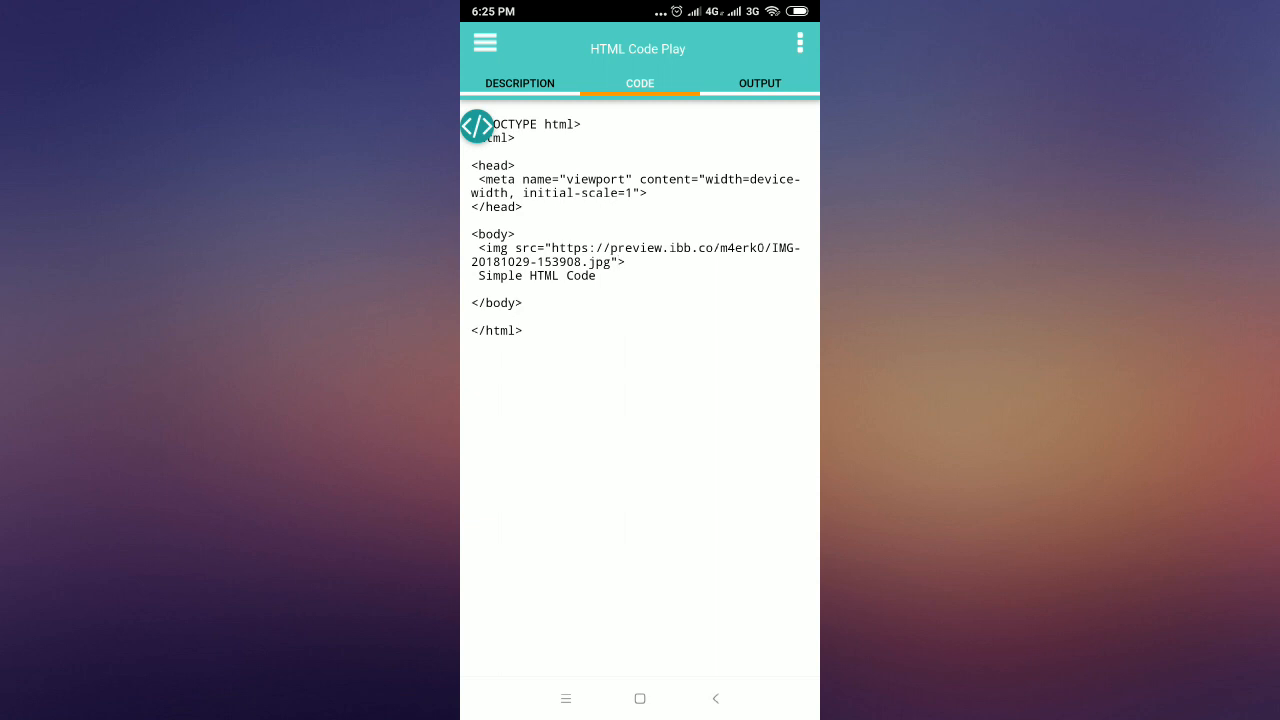
left_click(760, 83)
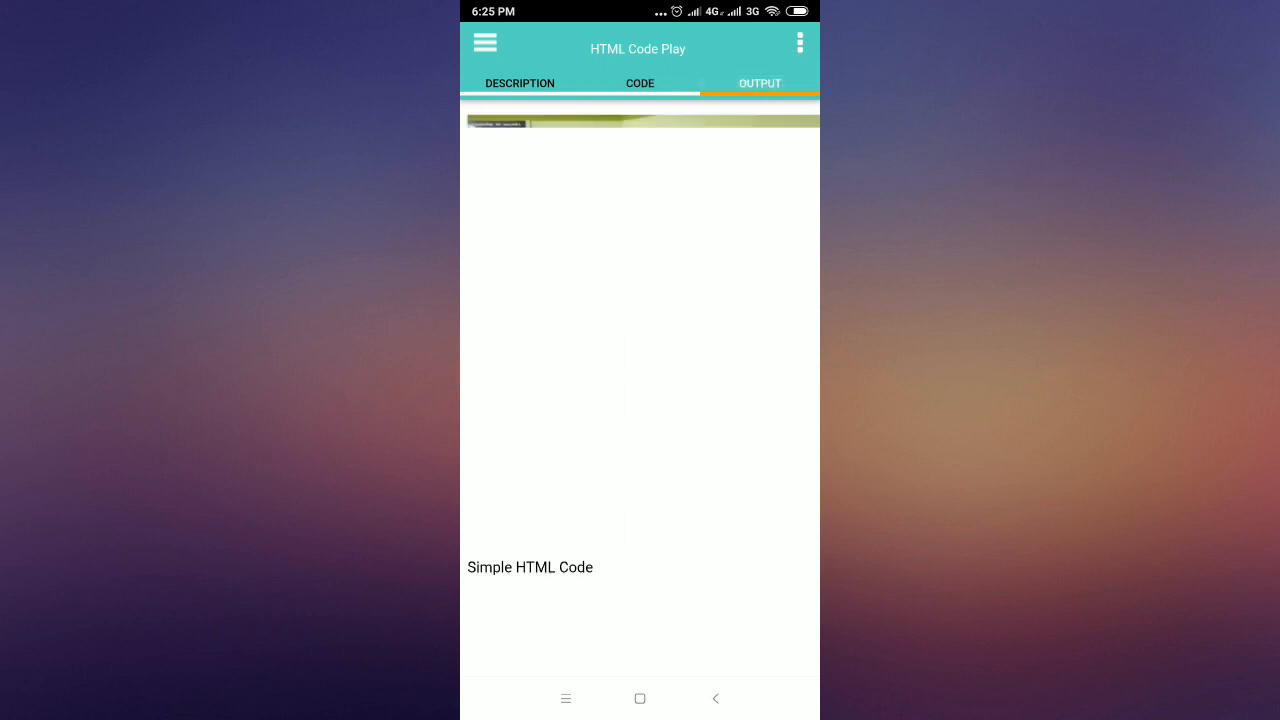